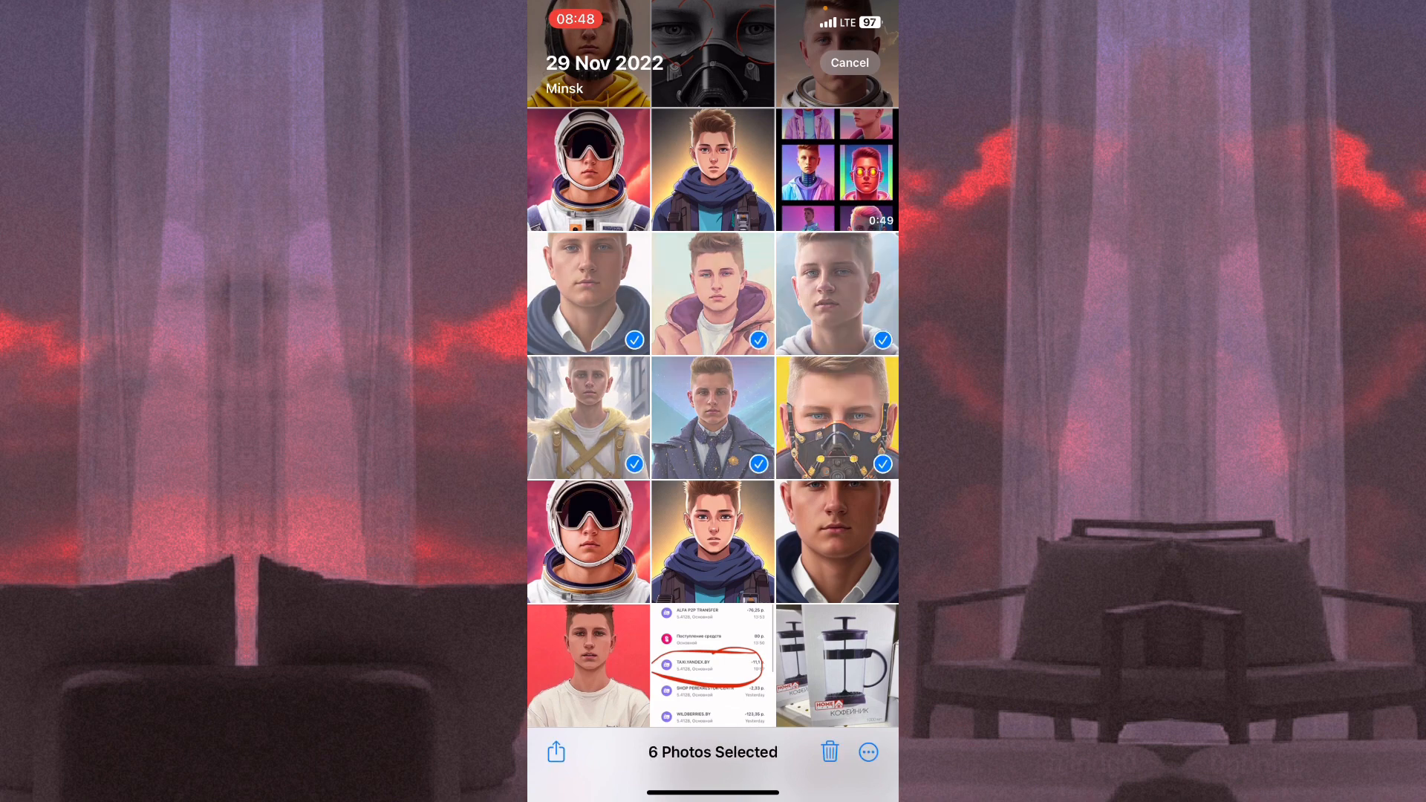
Open the share sheet for the six selected portrait photos and bring up the app switcher
left_click(556, 751)
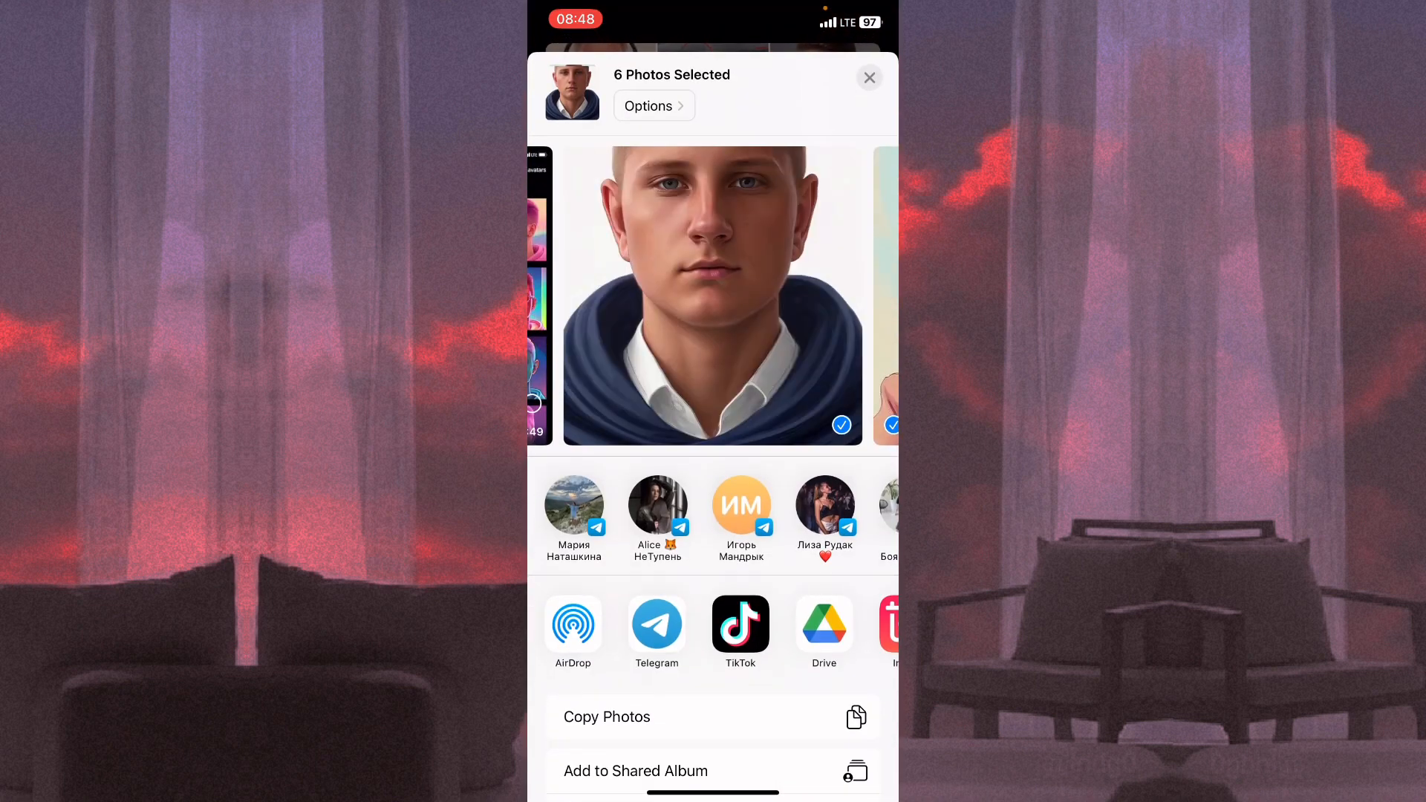
left_click(572, 623)
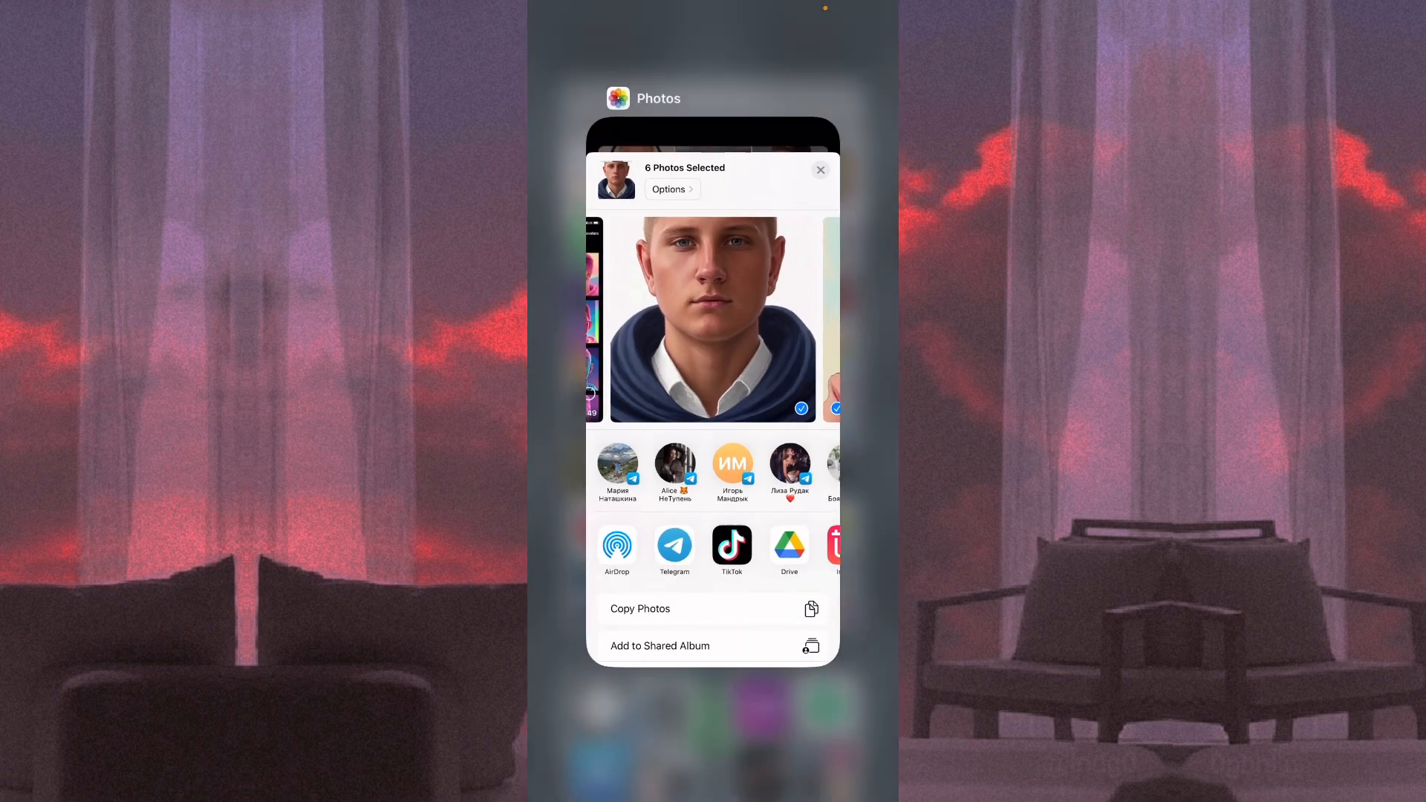
Switch to Telegram's Hello channel and open its attachment gallery picker
left_click(819, 170)
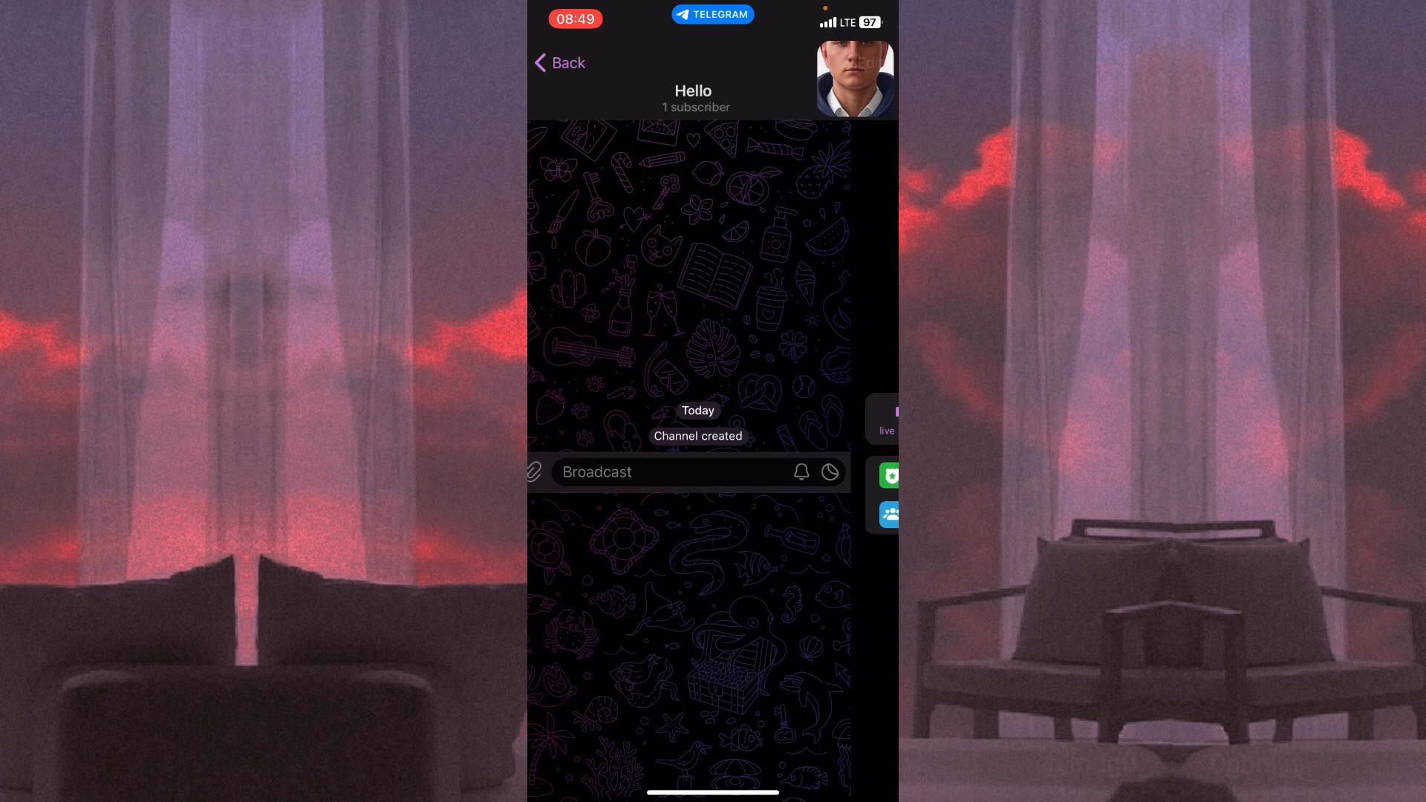
left_click(695, 107)
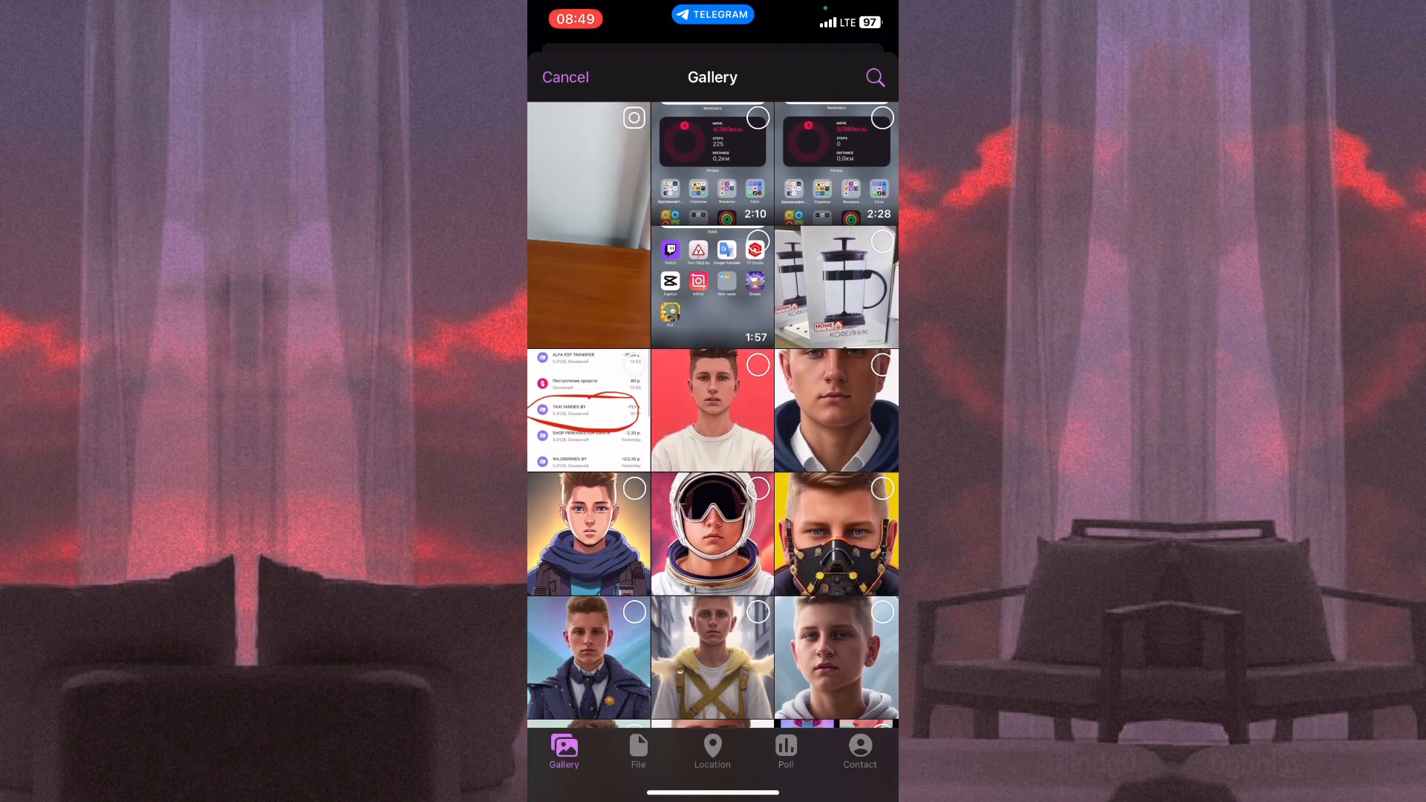
Send the six portraits from the gallery to Hello as uncompressed files
left_click(637, 752)
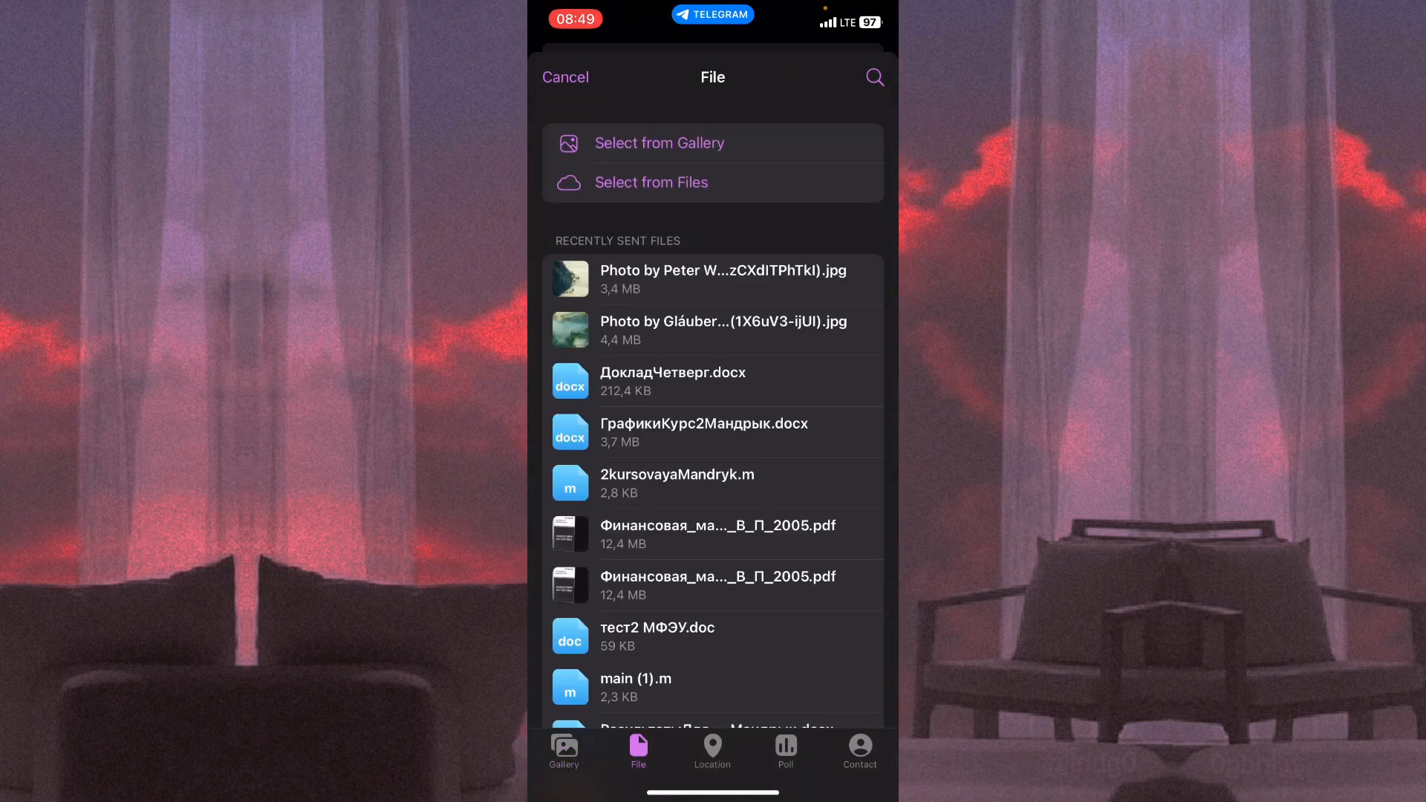
left_click(659, 143)
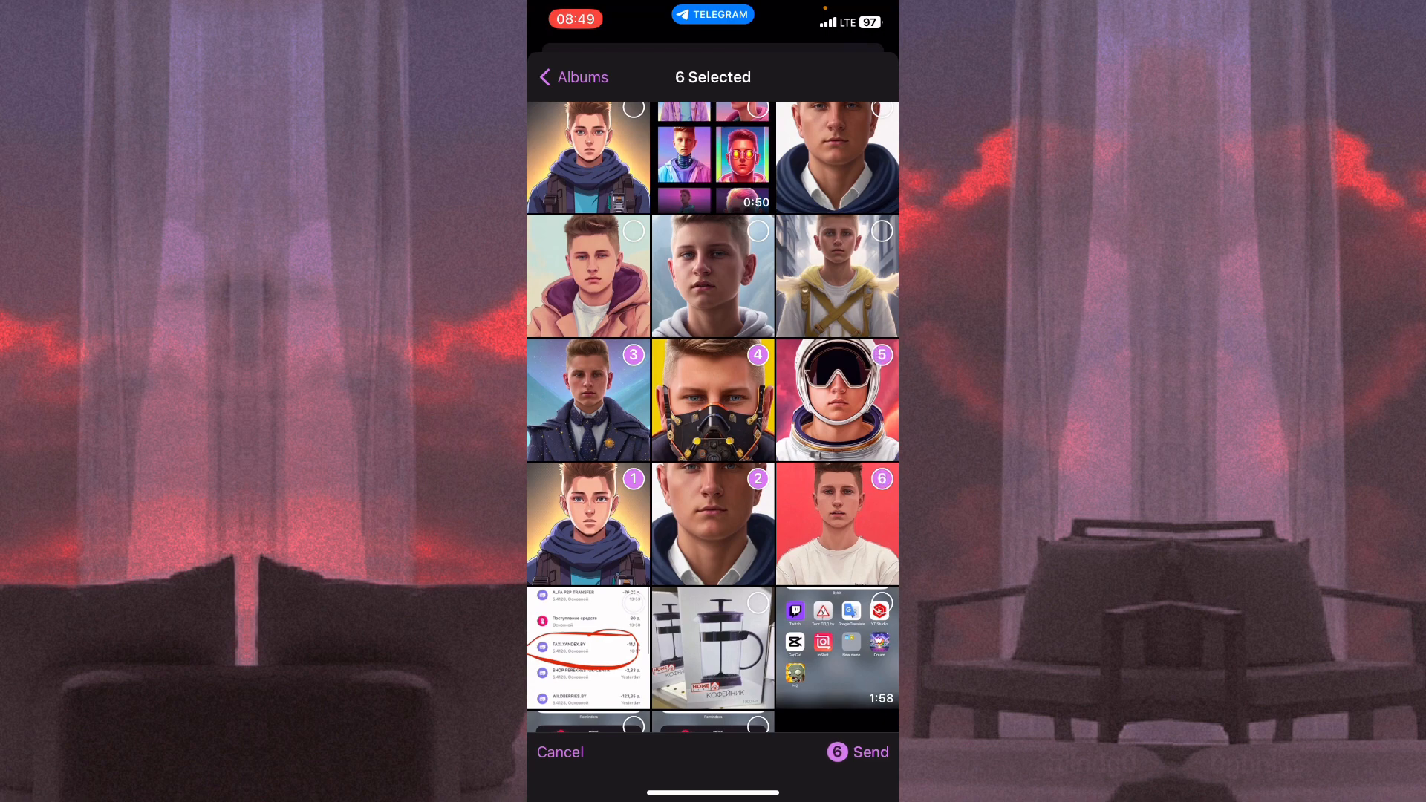
left_click(870, 752)
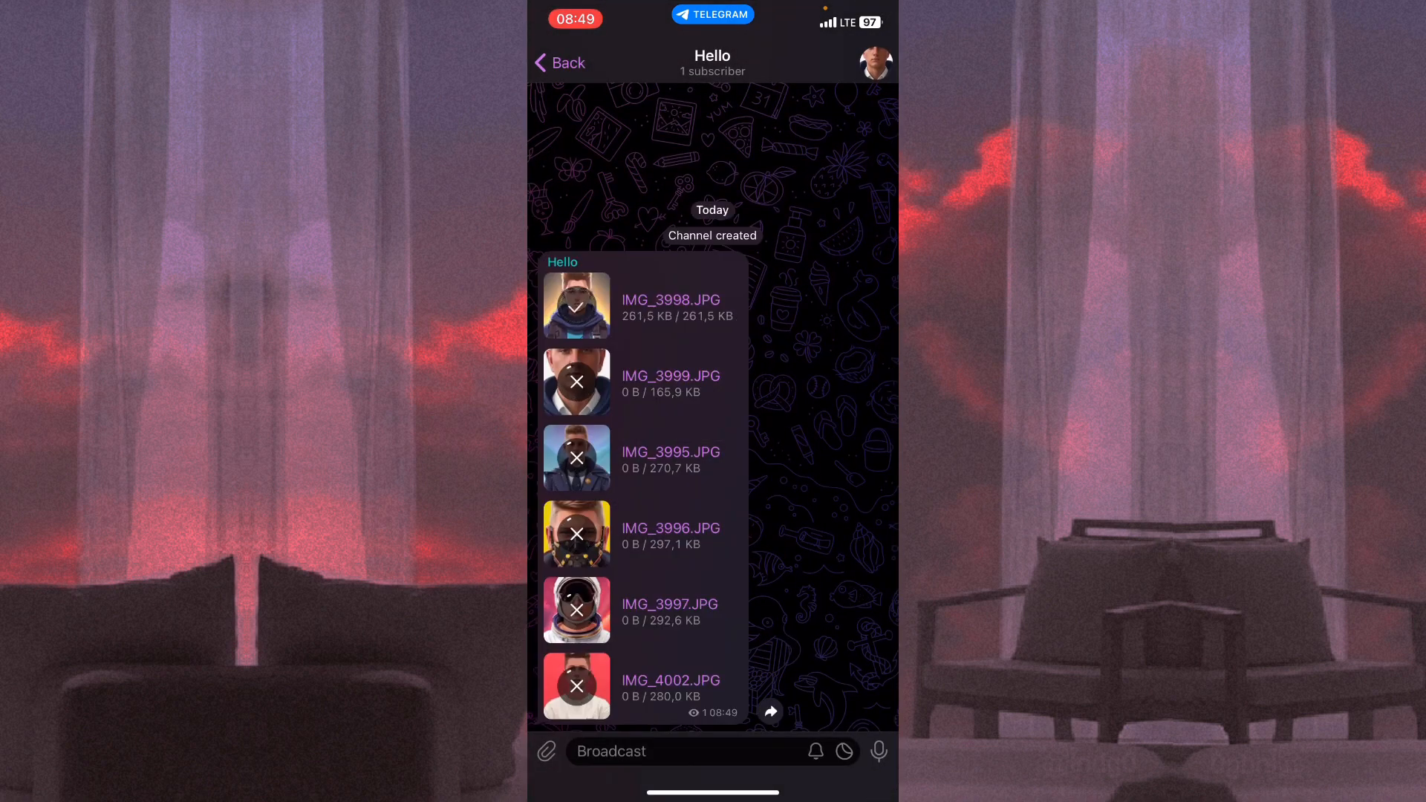